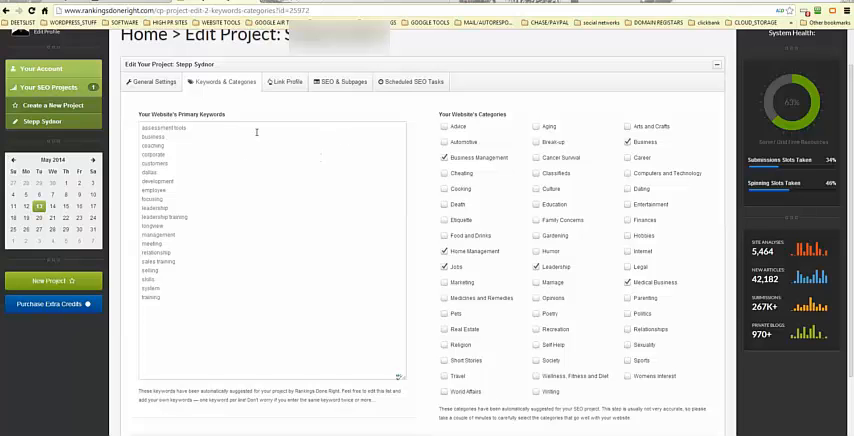
pyautogui.moveTo(218, 140)
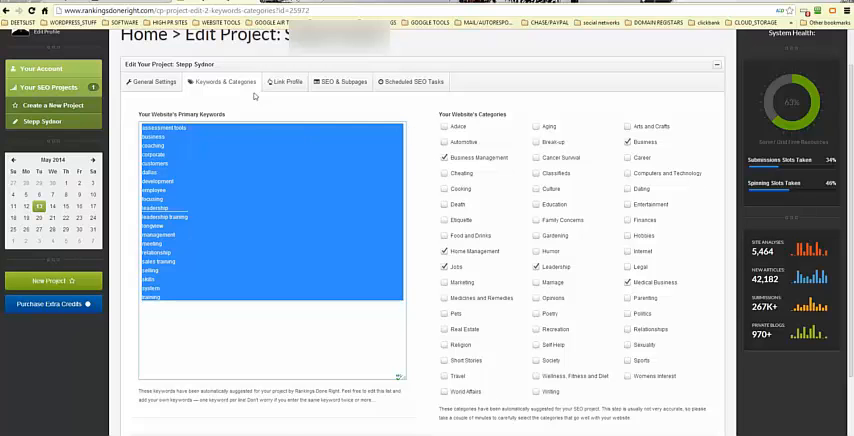
# Step: Browse the Link Profile and SEO & Subpages views, ending on the Scheduled SEO Tasks list
pyautogui.click(287, 83)
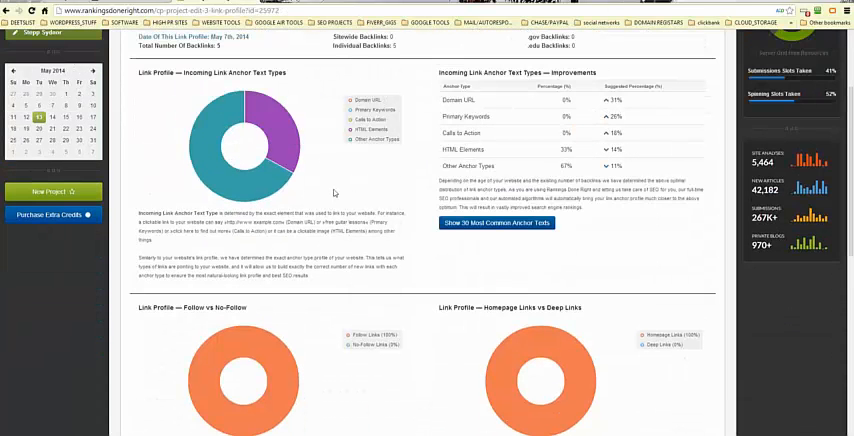
pyautogui.scroll(-3)
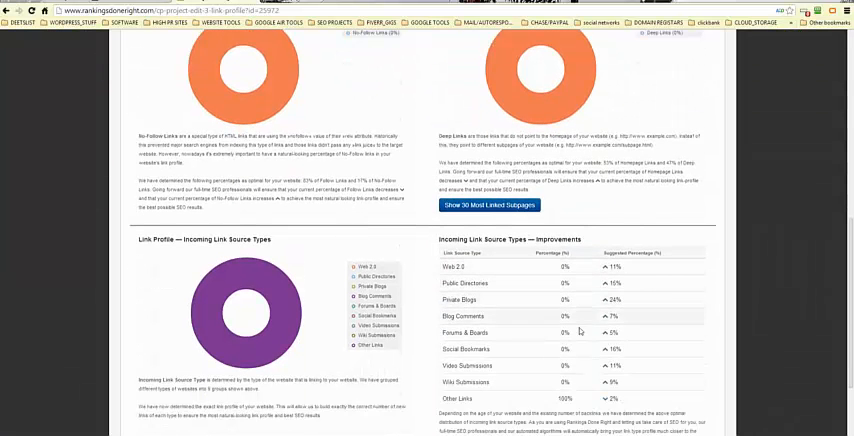
pyautogui.scroll(3)
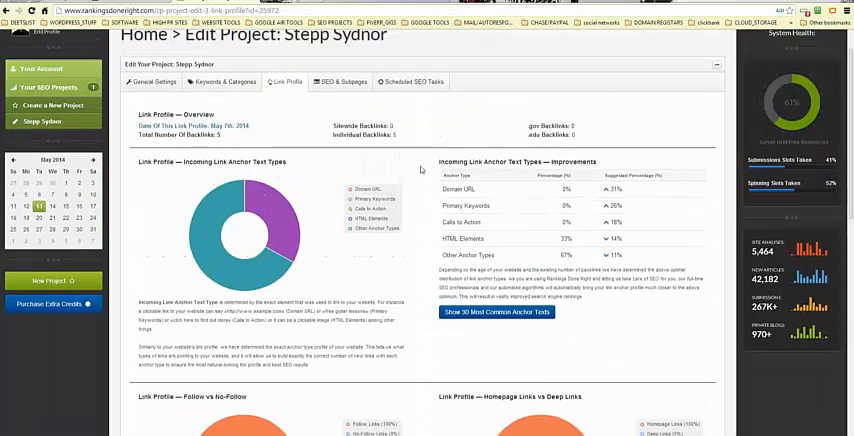
pyautogui.scroll(-3)
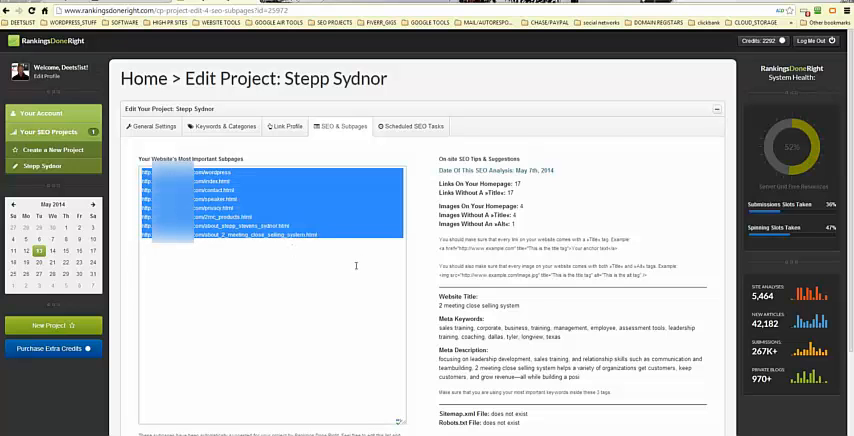
pyautogui.scroll(-3)
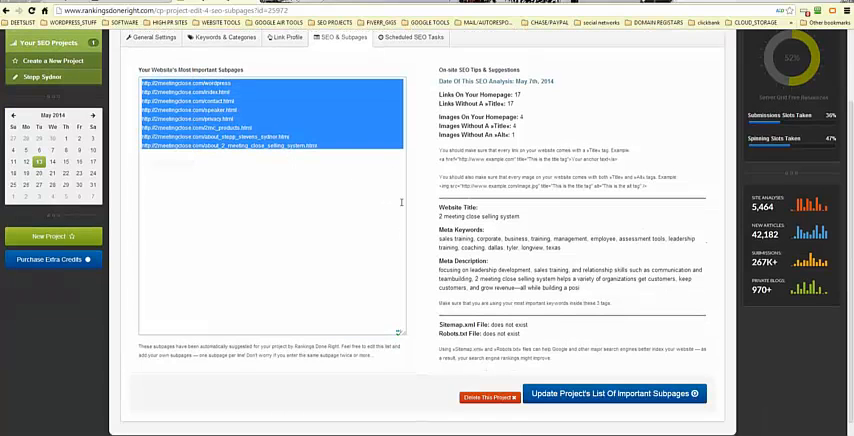
pyautogui.click(427, 39)
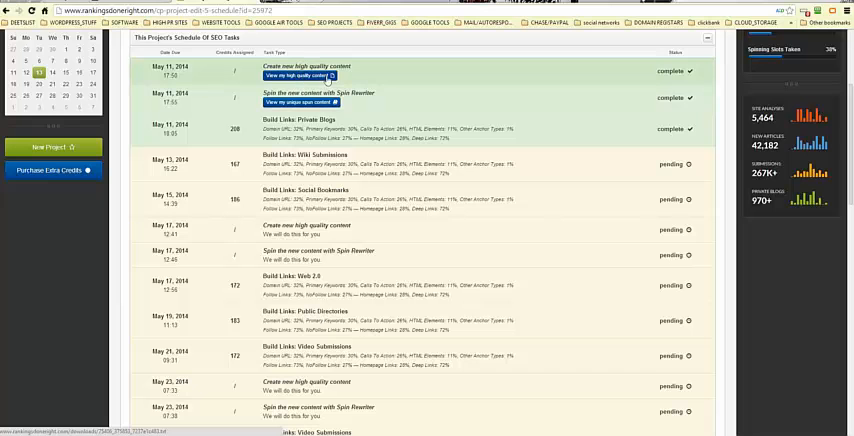
pyautogui.moveTo(324, 80)
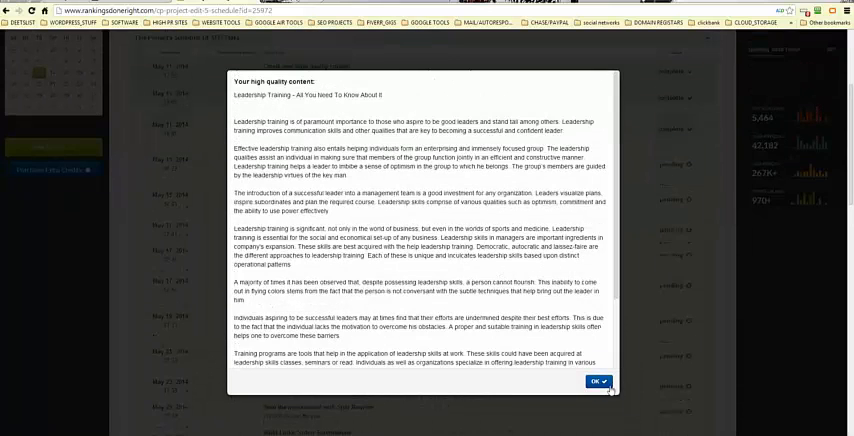
pyautogui.click(607, 381)
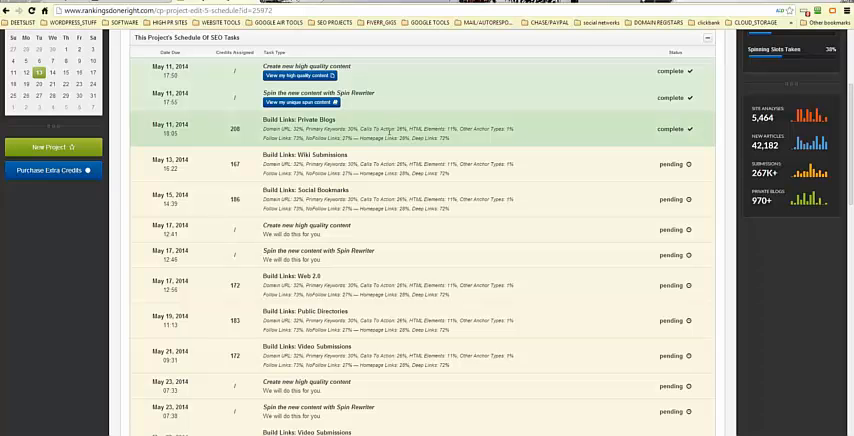
pyautogui.moveTo(388, 138)
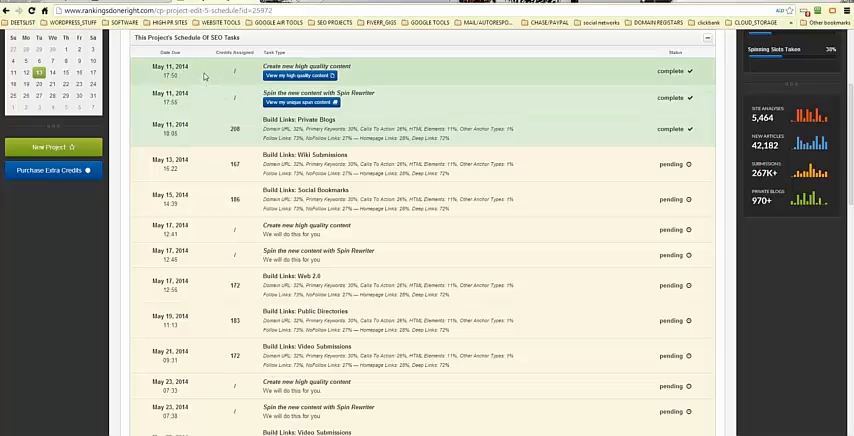
pyautogui.moveTo(215, 165)
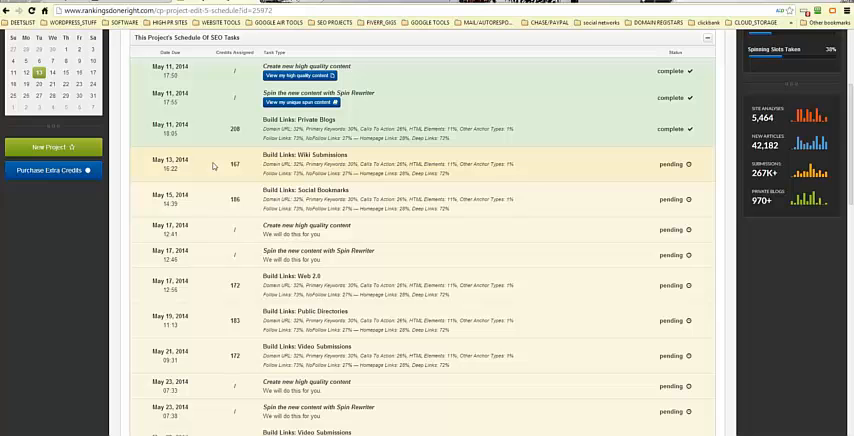
pyautogui.moveTo(262, 166)
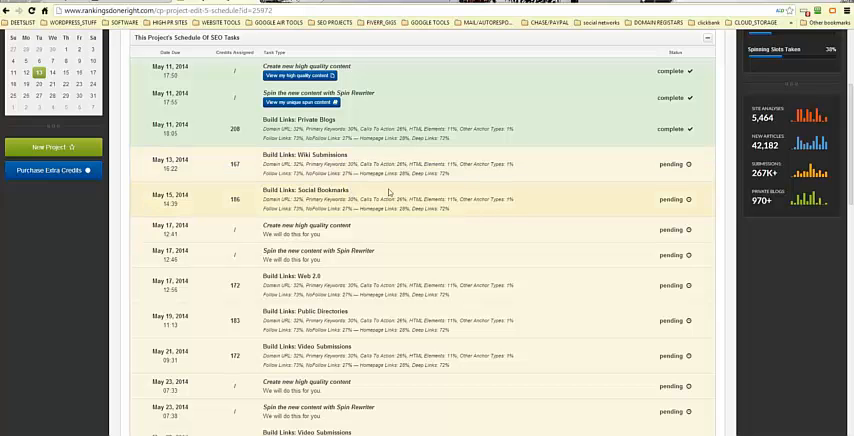
pyautogui.scroll(-3)
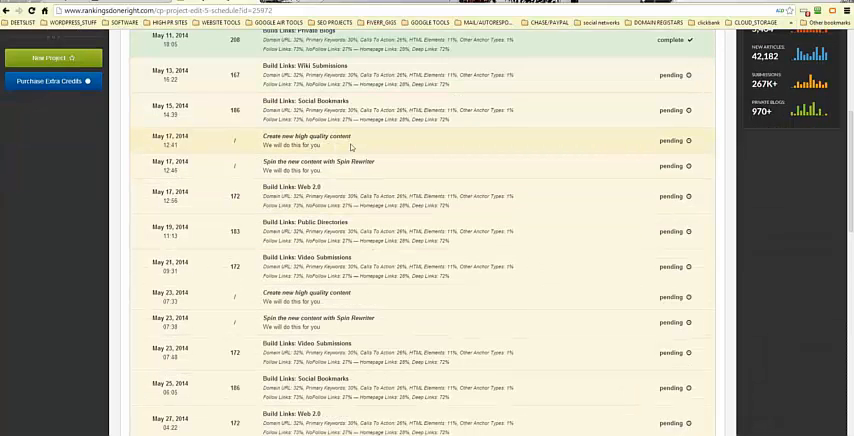
pyautogui.scroll(-3)
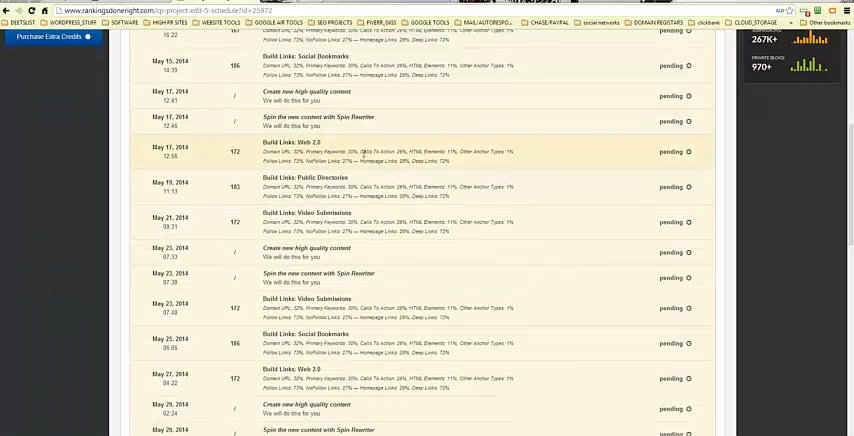
pyautogui.scroll(-3)
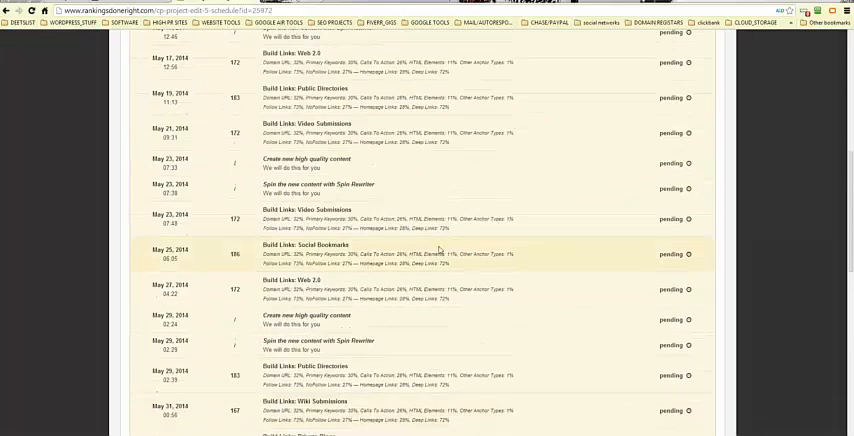
pyautogui.scroll(-3)
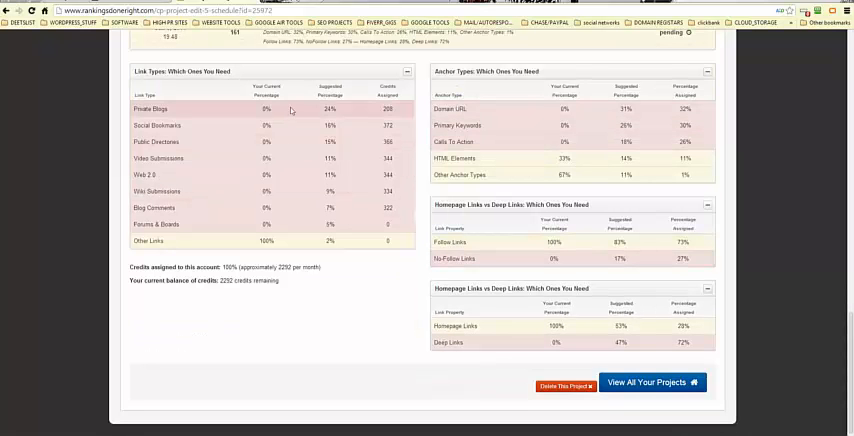
pyautogui.moveTo(338, 107)
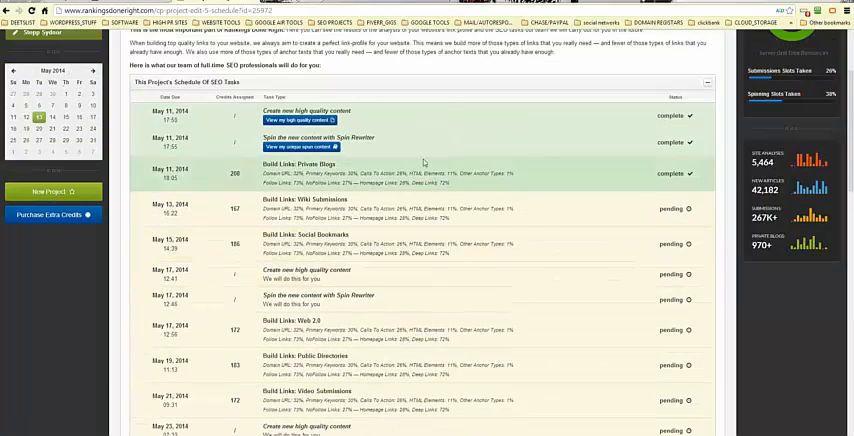
pyautogui.scroll(-3)
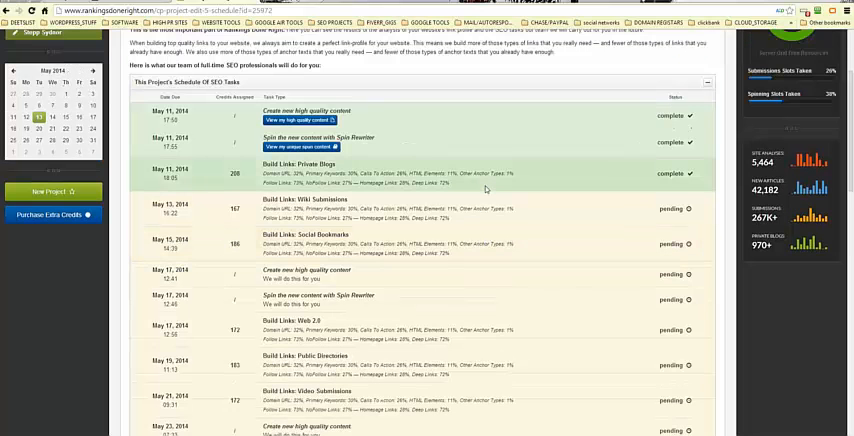
pyautogui.scroll(-3)
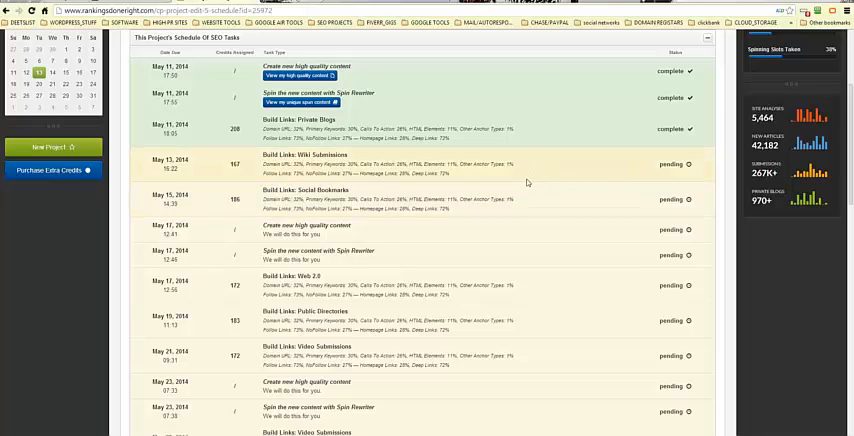
pyautogui.moveTo(528, 222)
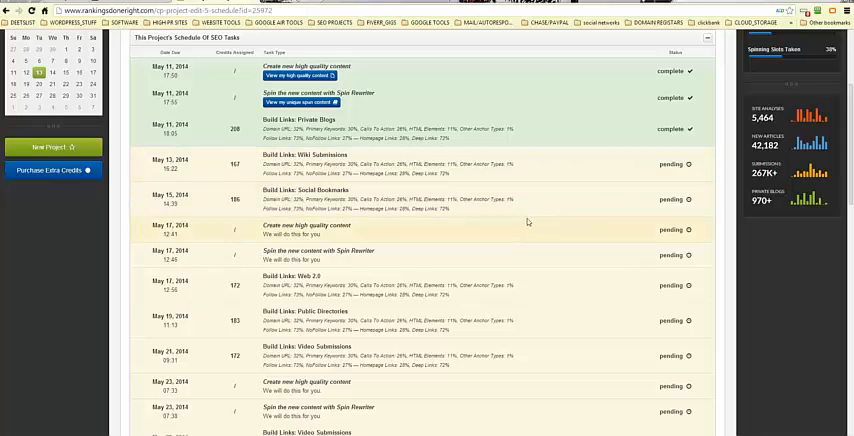